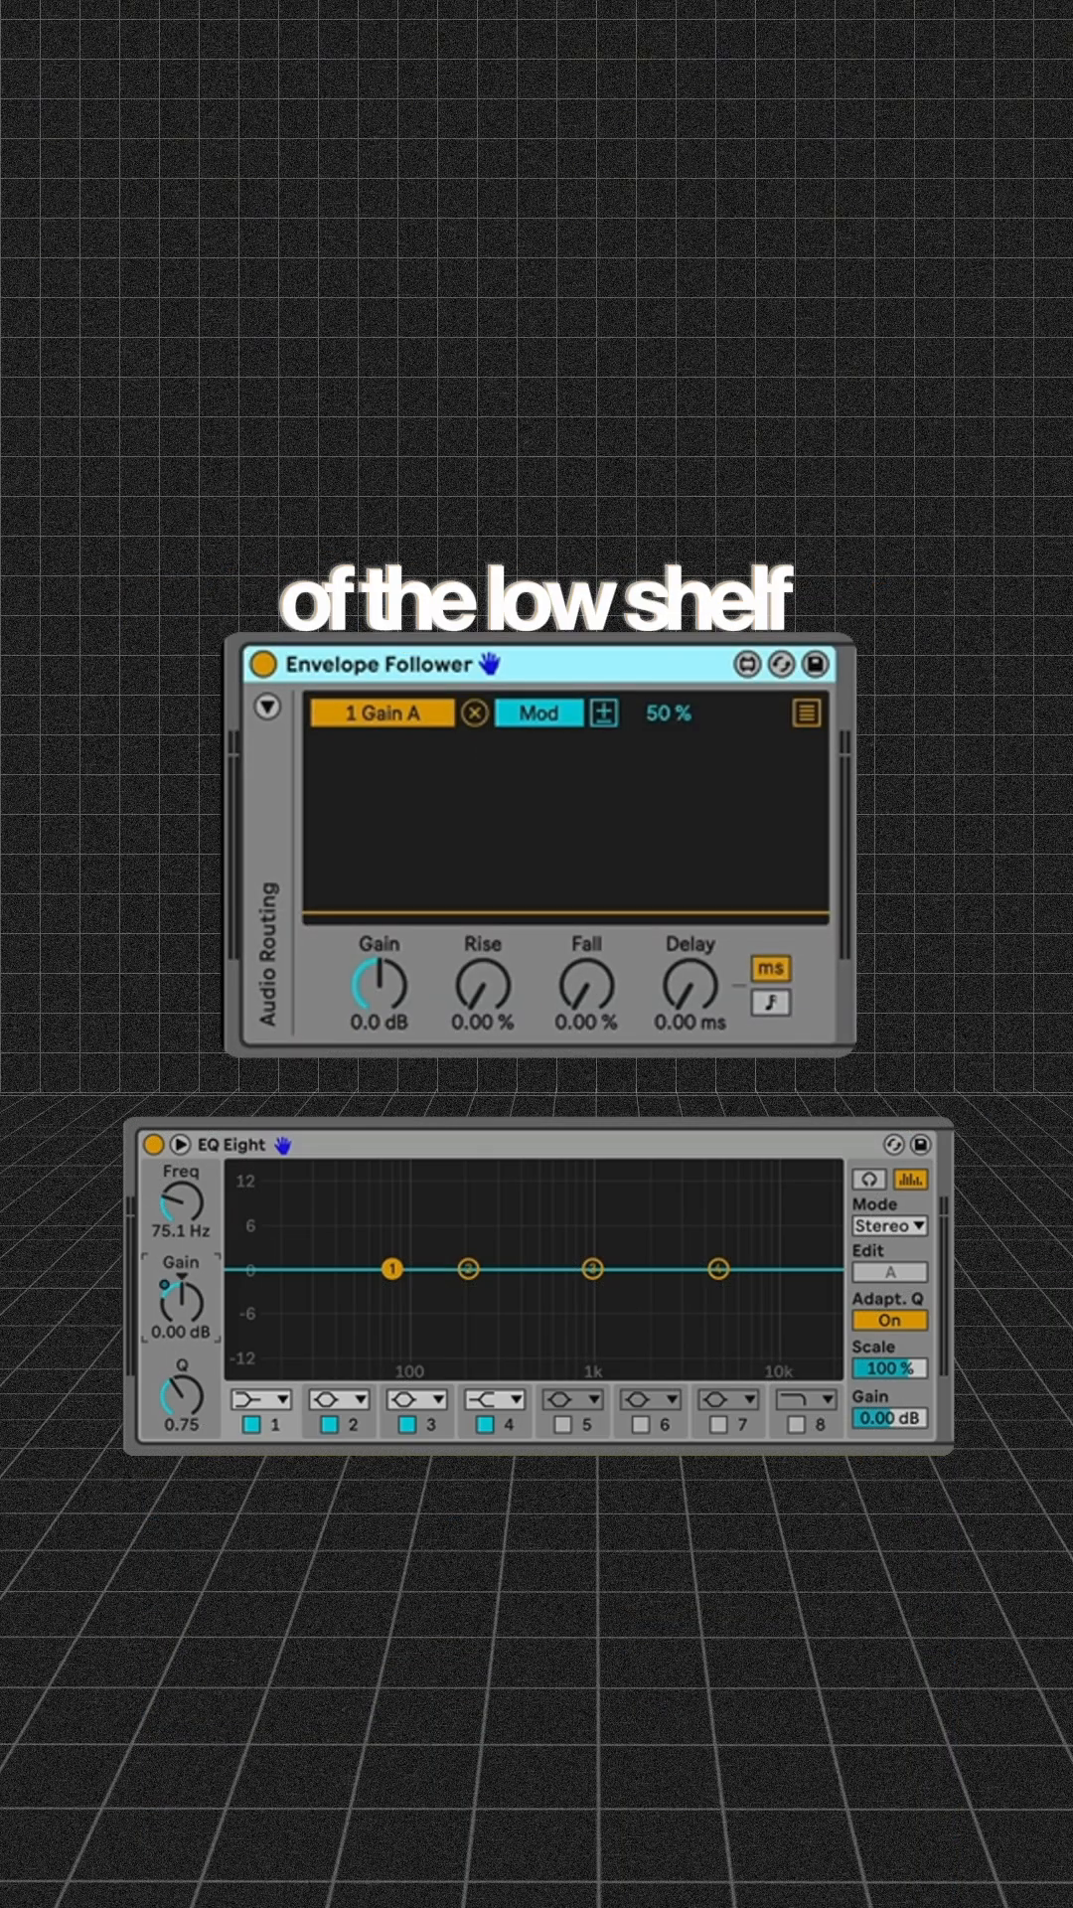
# Step: Set the Envelope Follower mapping to Remote, envelope Gain to 11 dB and Rise to 23.6%
pyautogui.click(539, 712)
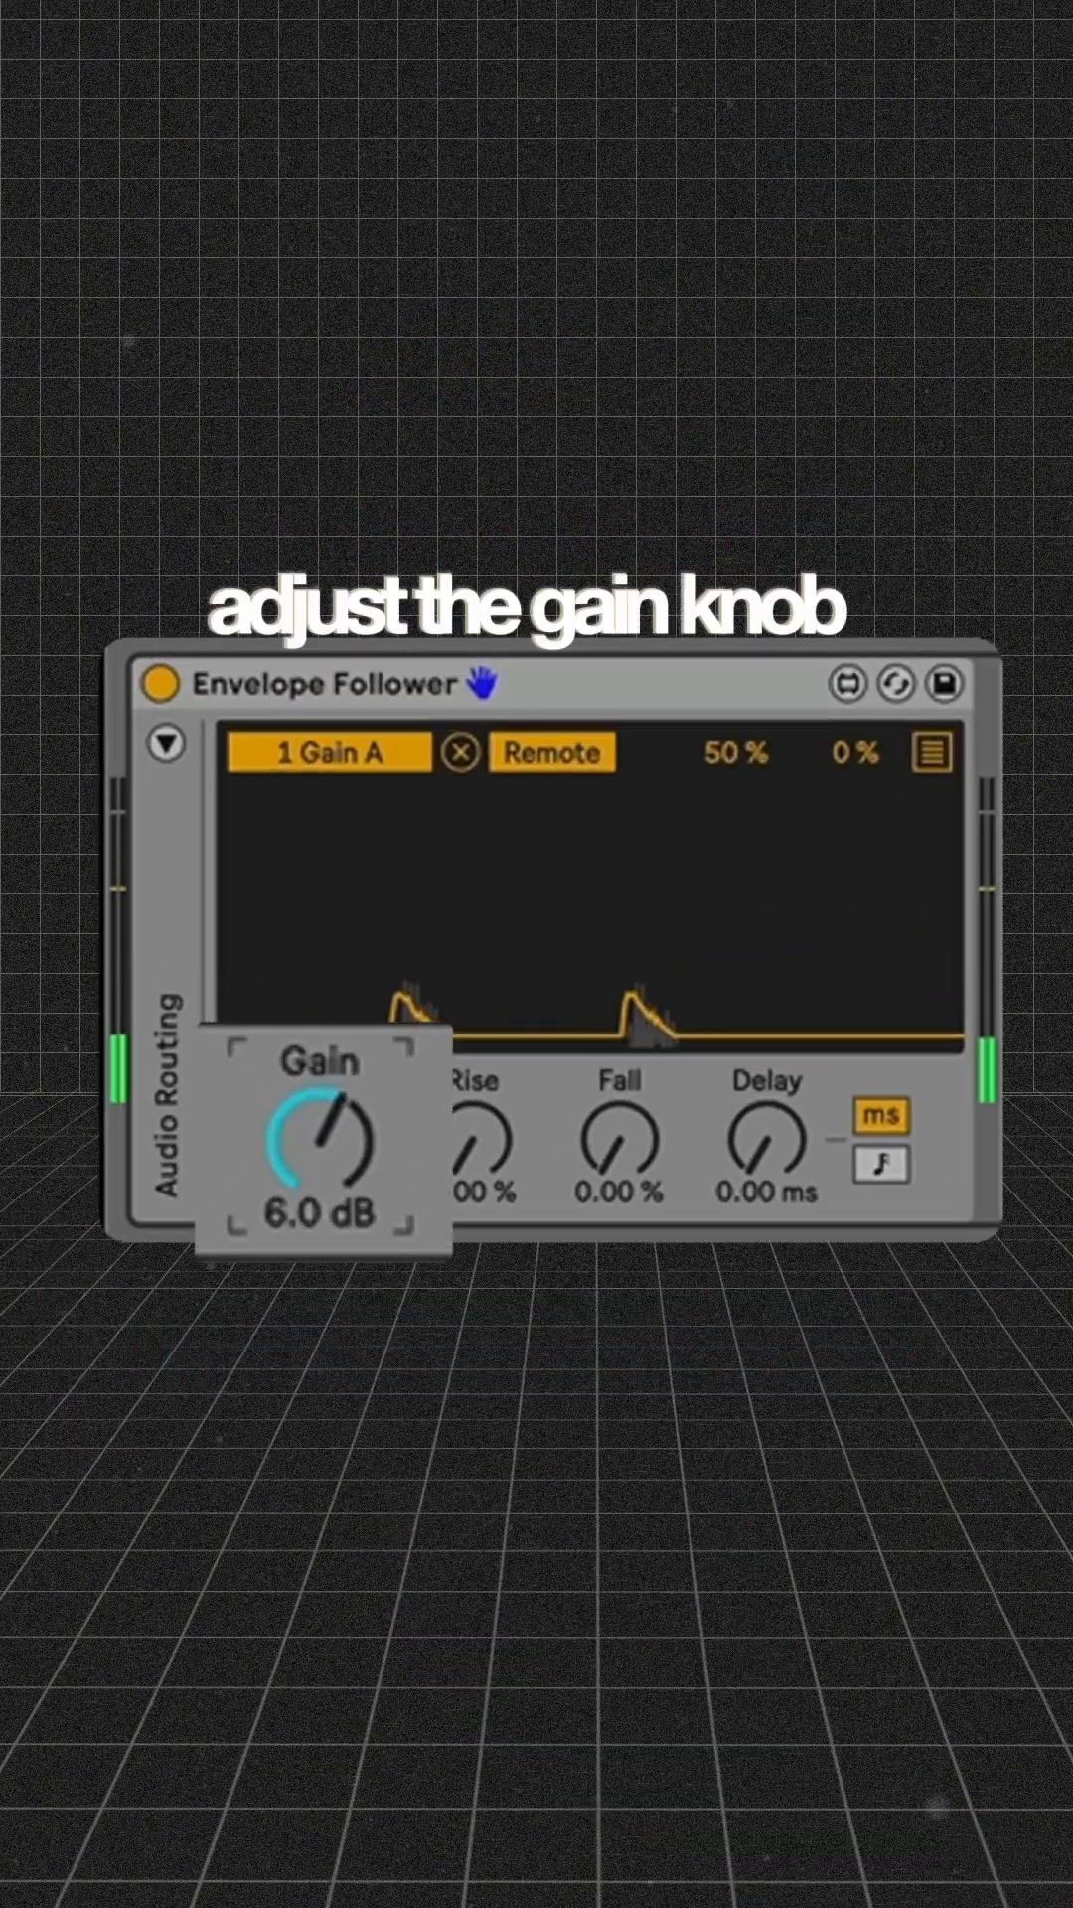
pyautogui.moveTo(318, 1150); pyautogui.dragTo(318, 1071)
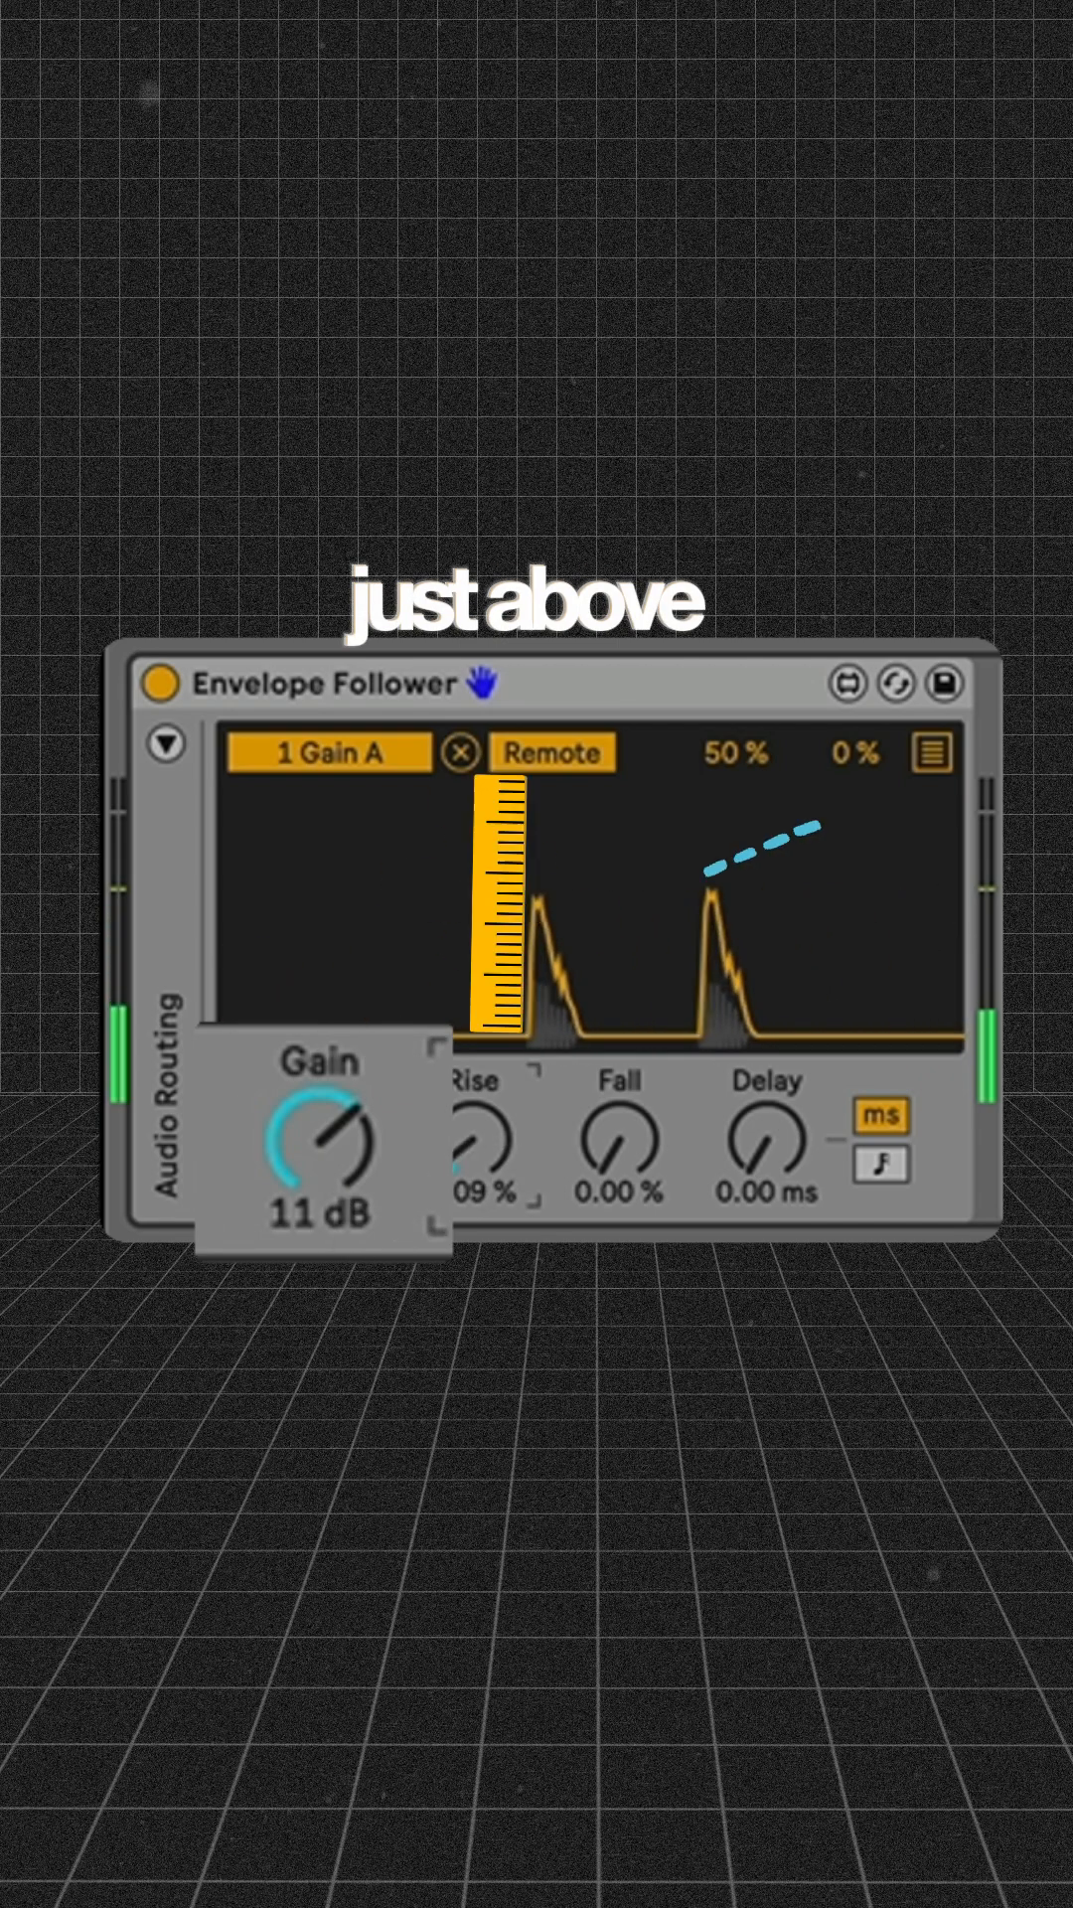
pyautogui.moveTo(473, 1151); pyautogui.dragTo(473, 1095)
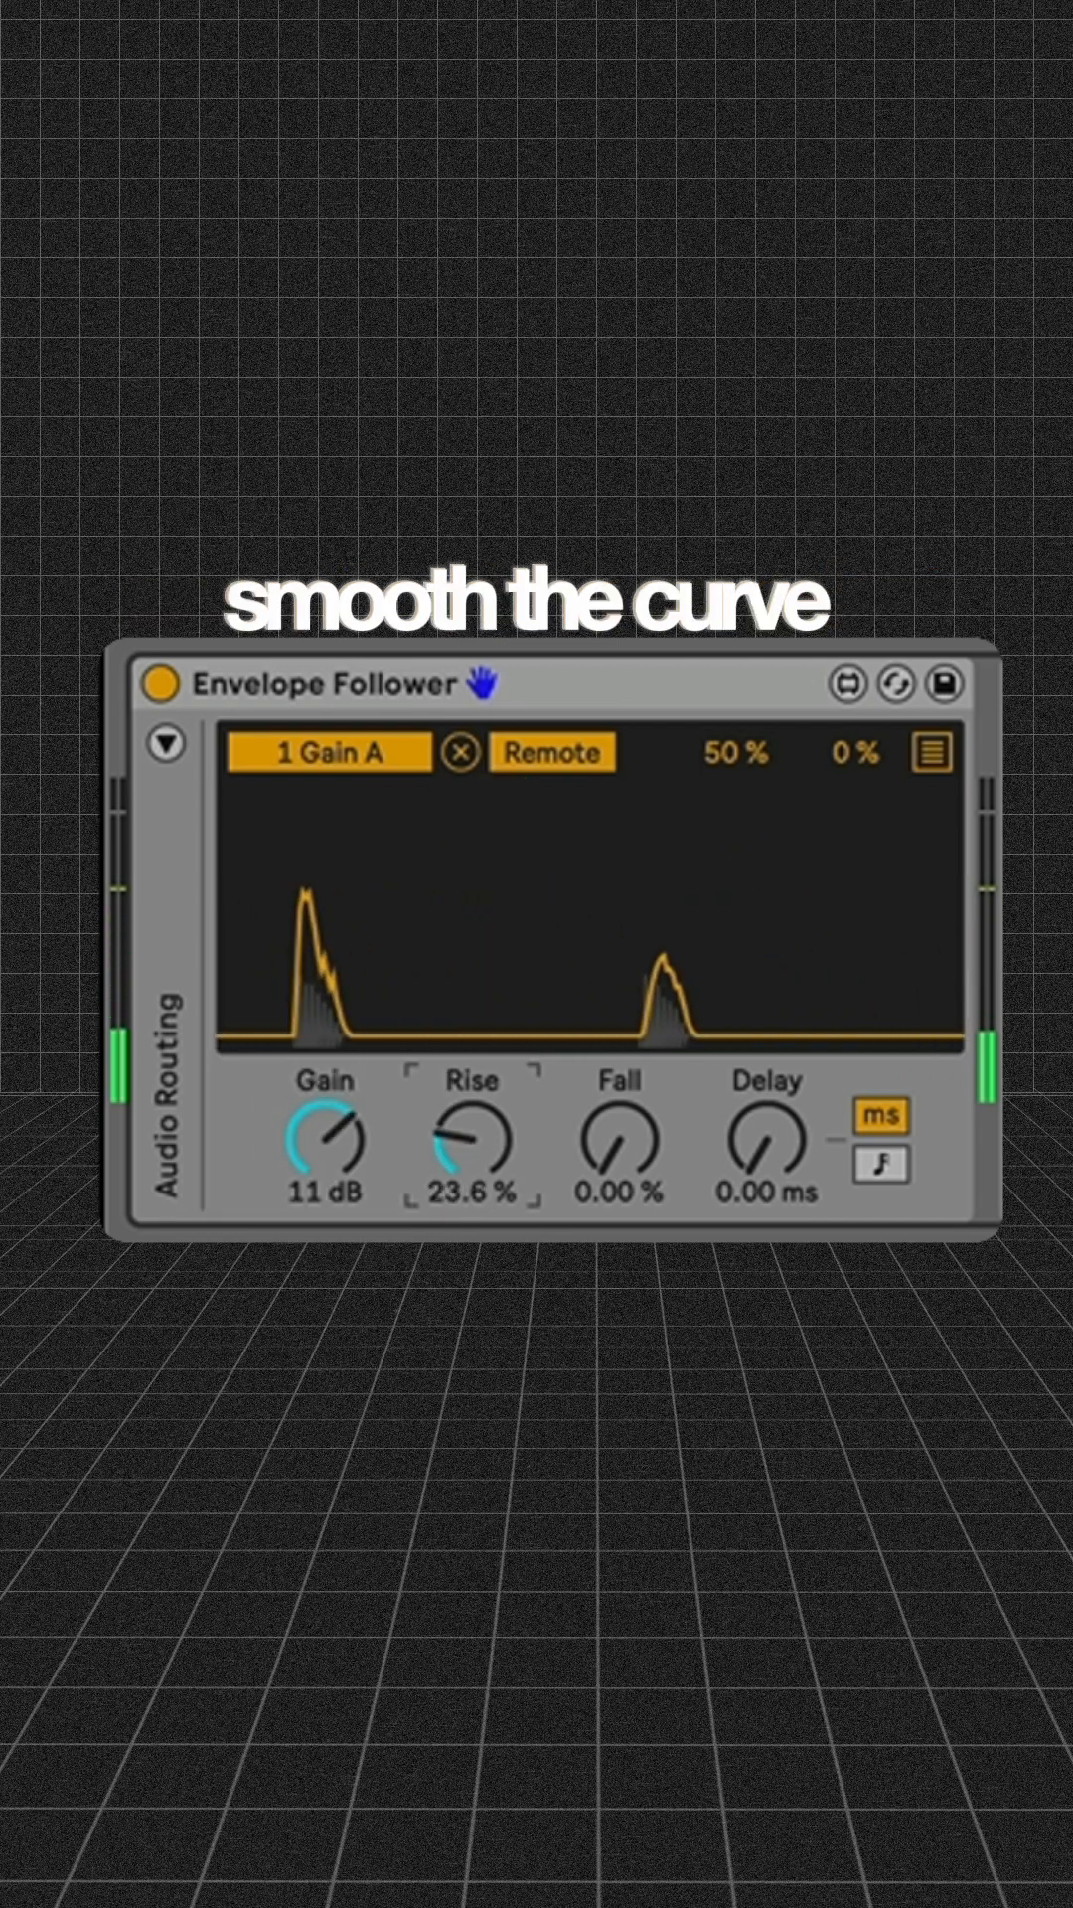